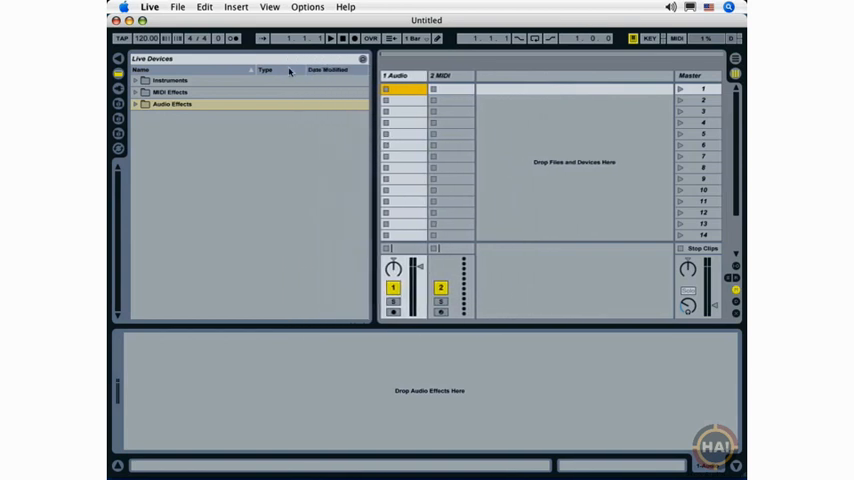
{"action": "mouse_move", "coordinate": [372, 133]}
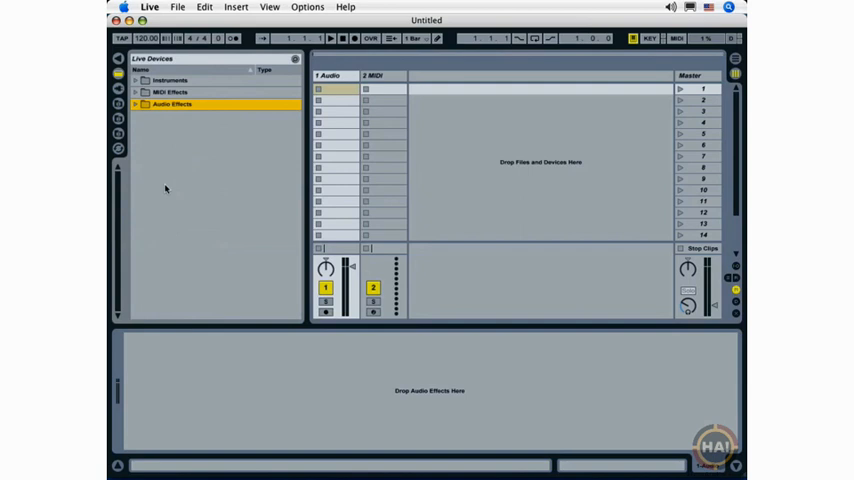
{"action": "mouse_move", "coordinate": [170, 69]}
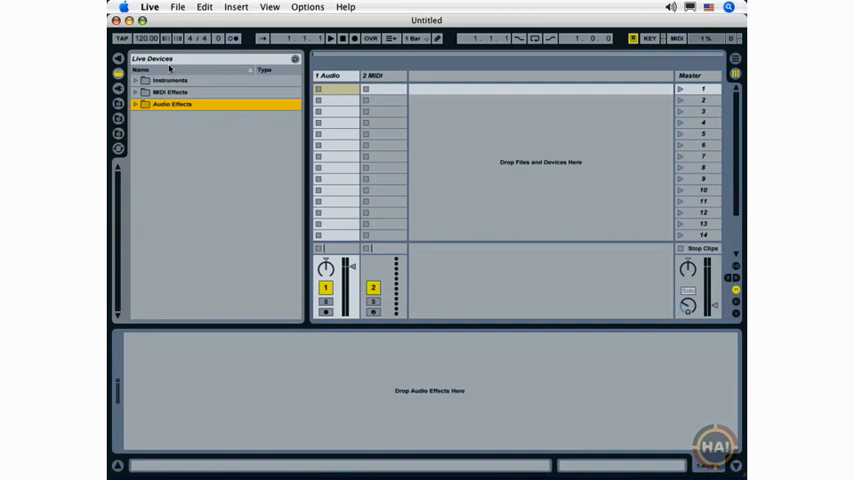
- Browse the Instruments and Audio Effects folders, then expand Instruments to list its devices
{"action": "left_click", "coordinate": [170, 80]}
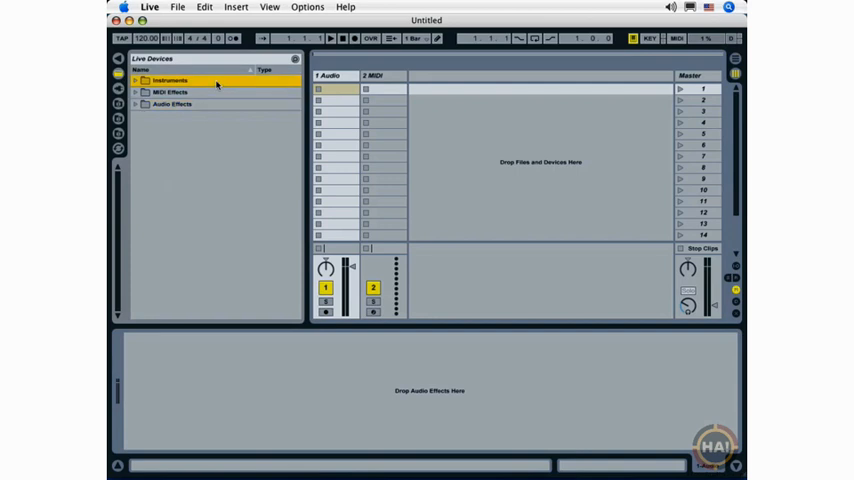
{"action": "mouse_move", "coordinate": [197, 101]}
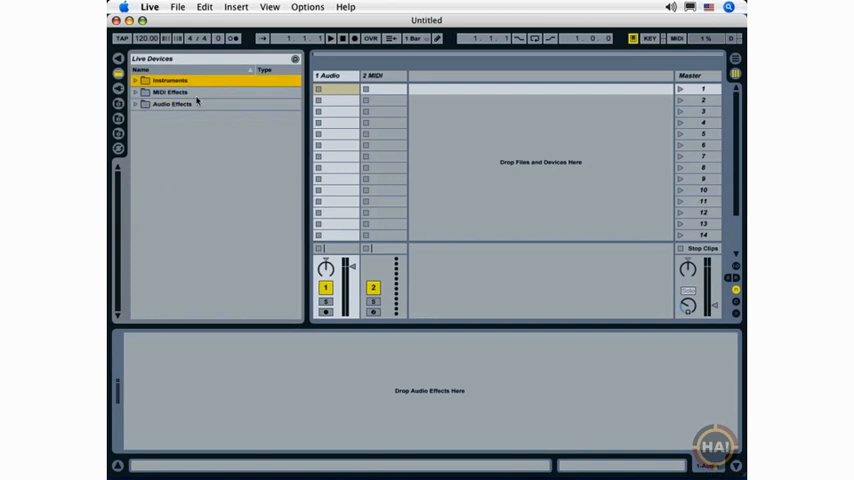
{"action": "left_click", "coordinate": [172, 104]}
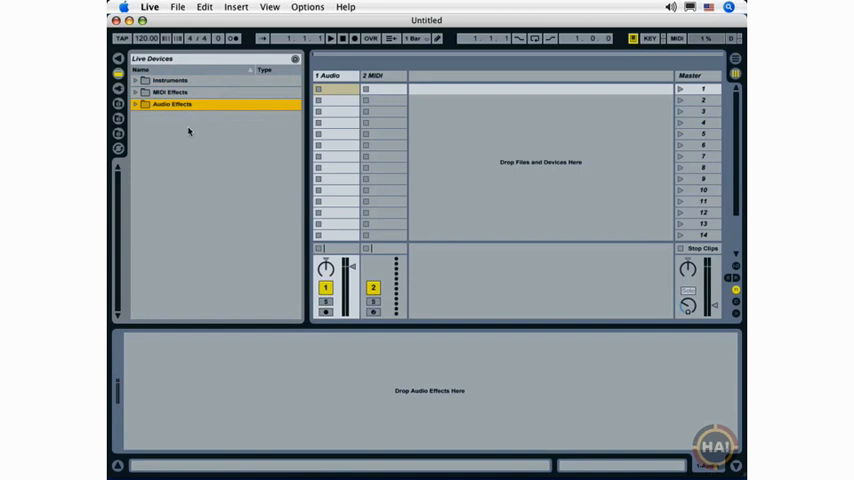
{"action": "left_click", "coordinate": [170, 80]}
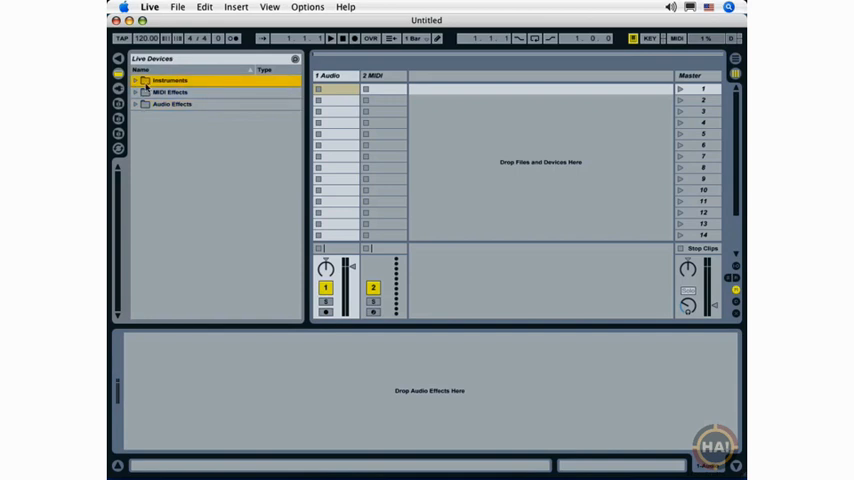
{"action": "left_click", "coordinate": [144, 80]}
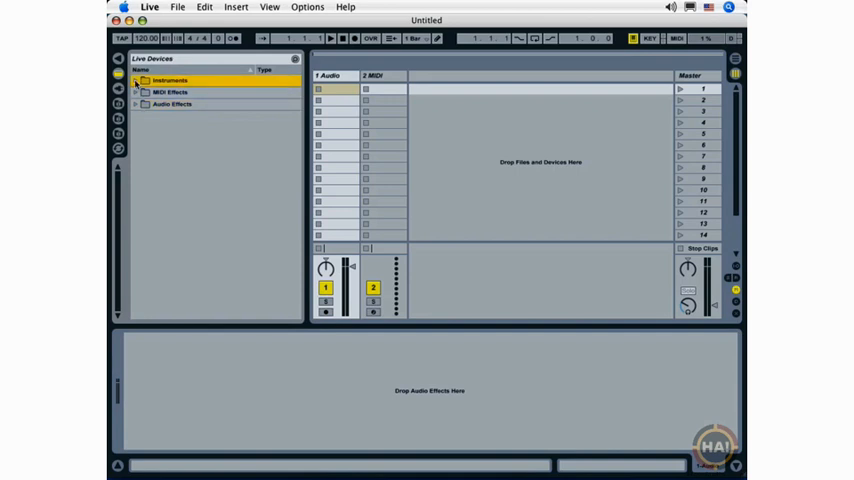
{"action": "left_click", "coordinate": [135, 80]}
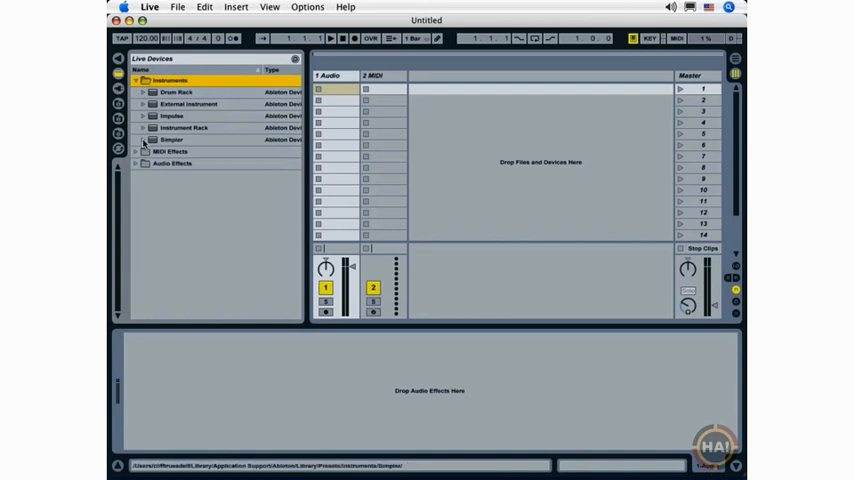
- Expand Simpler > Keys and load the Alison preset onto the MIDI track
{"action": "left_click", "coordinate": [170, 139]}
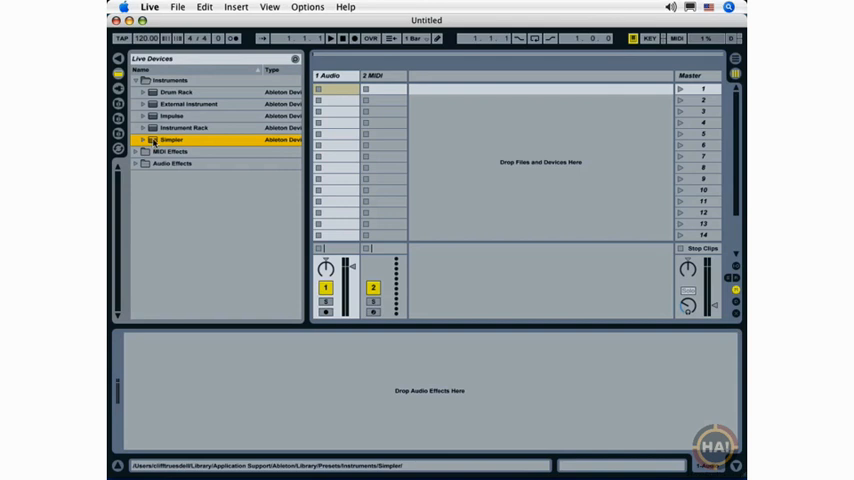
{"action": "mouse_move", "coordinate": [155, 142]}
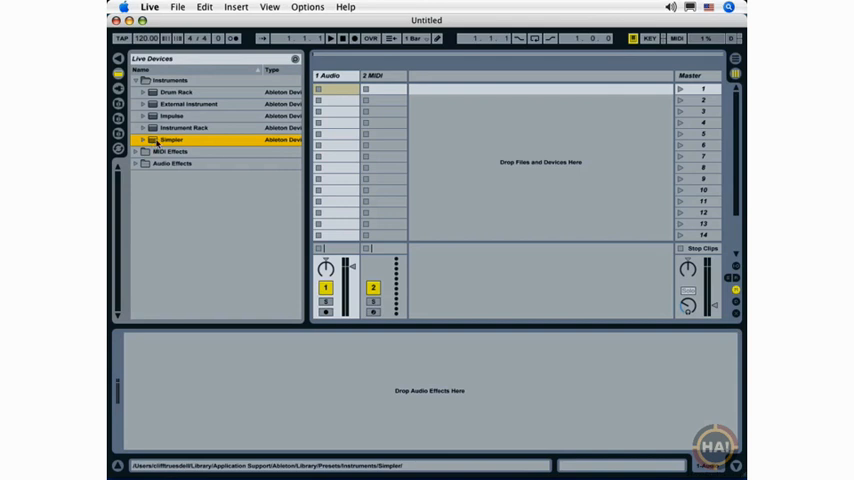
{"action": "left_click", "coordinate": [143, 140]}
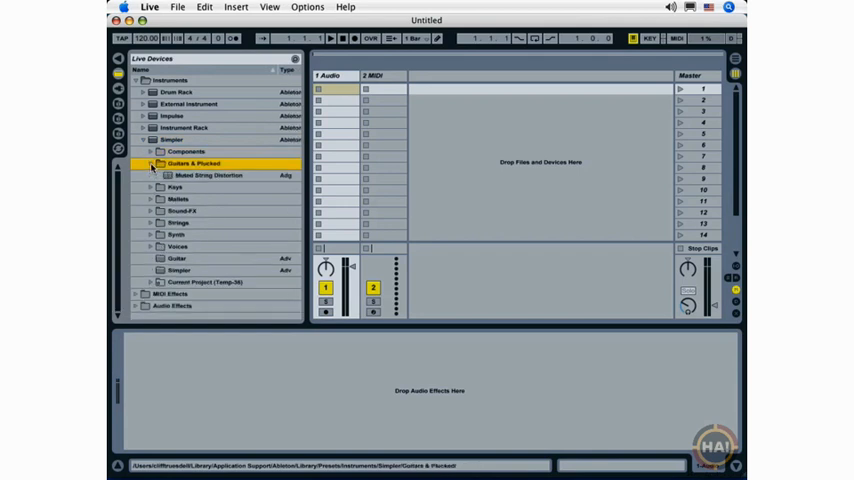
{"action": "left_click", "coordinate": [175, 187]}
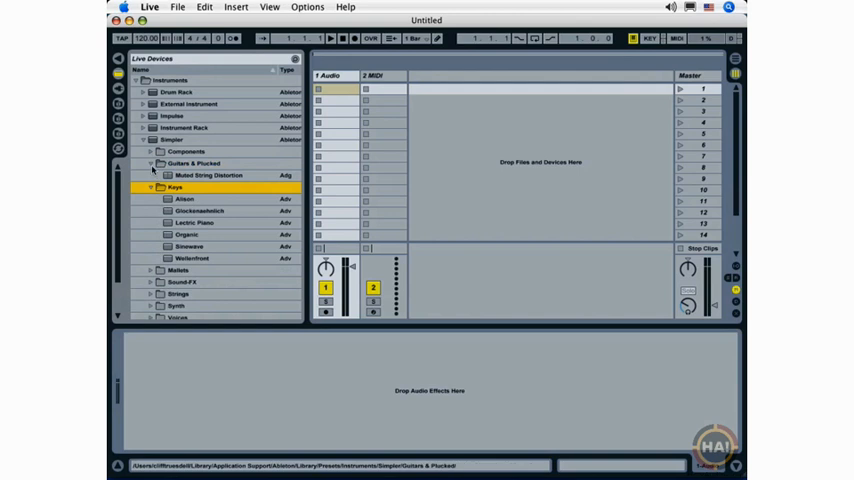
{"action": "left_click", "coordinate": [185, 199]}
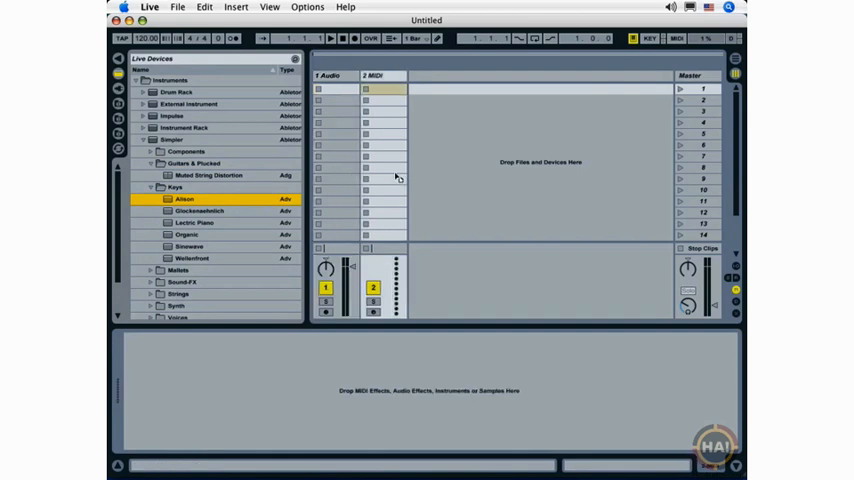
{"action": "double_click", "coordinate": [185, 199]}
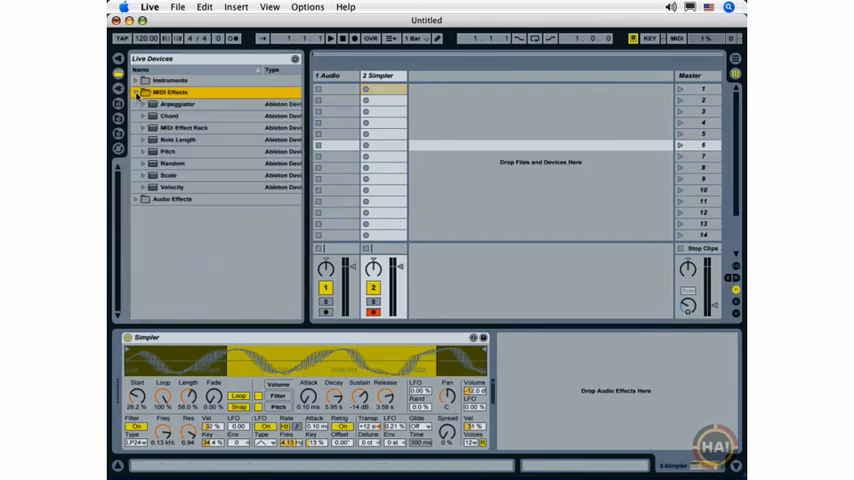
- Expand and collapse the Arpeggiator presets, then collapse the MIDI Effects folder
{"action": "left_click", "coordinate": [143, 104]}
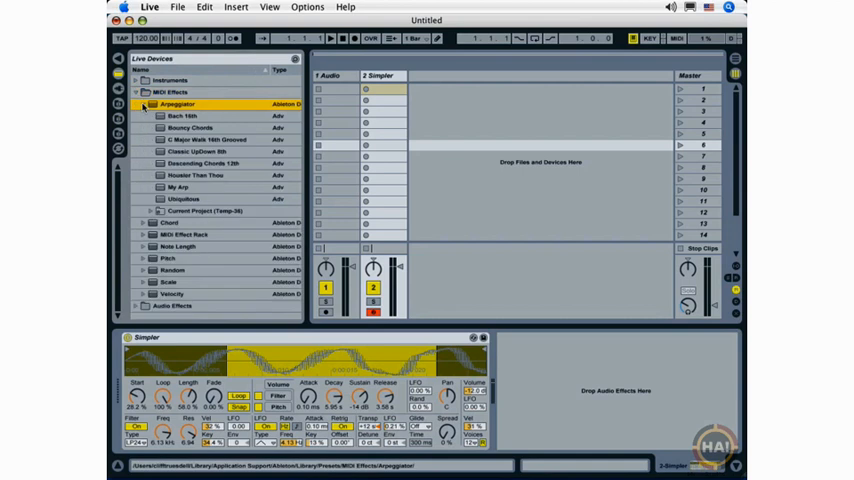
{"action": "left_click", "coordinate": [143, 103]}
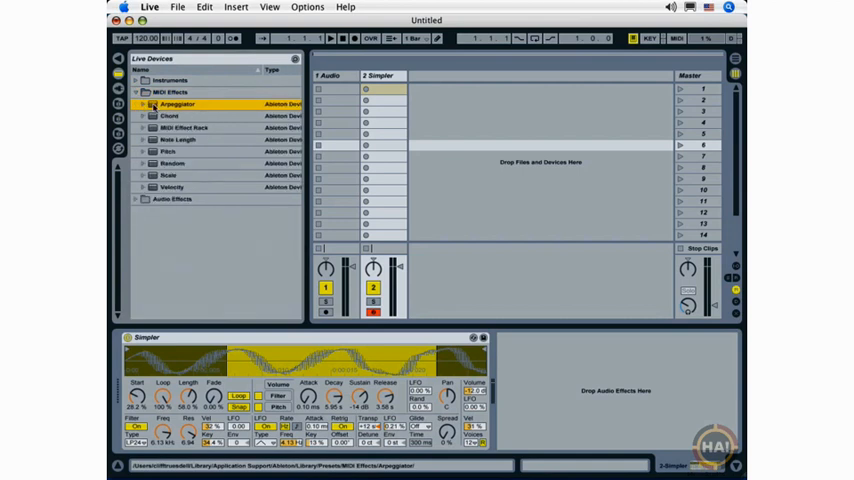
{"action": "mouse_move", "coordinate": [346, 116]}
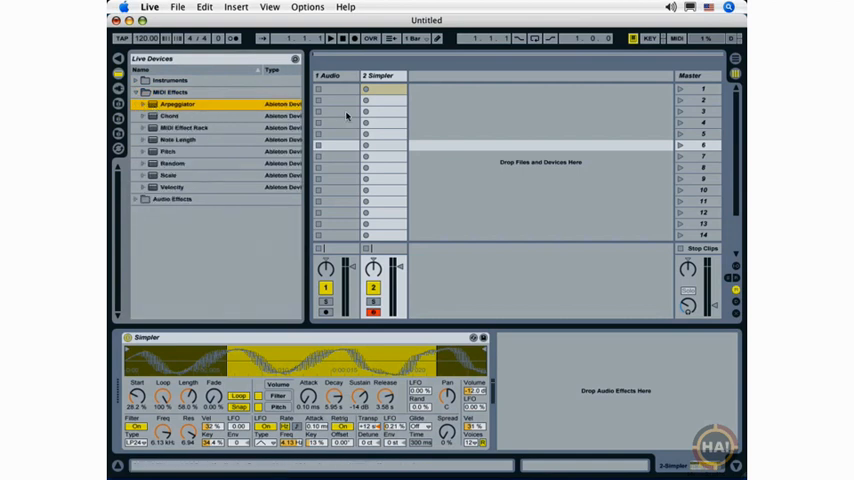
{"action": "left_click", "coordinate": [135, 104]}
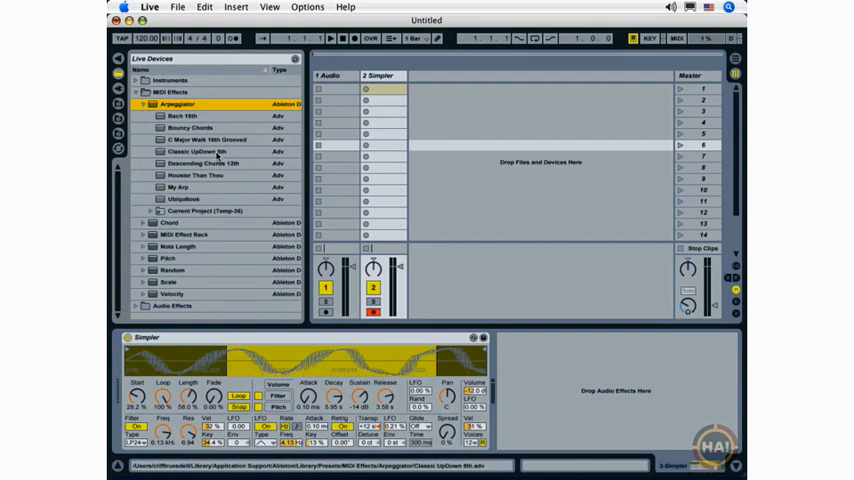
{"action": "left_click", "coordinate": [135, 92]}
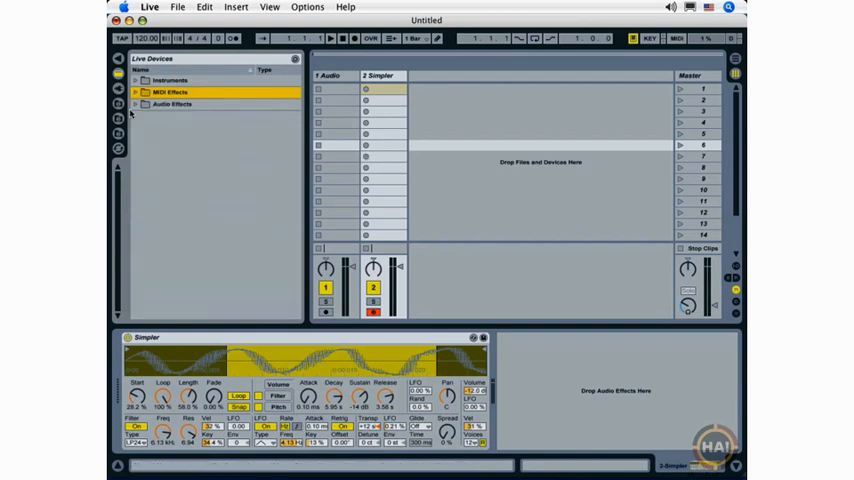
- Explore Audio Effects and its Bass rack presets, then select the Instruments folder
{"action": "left_click", "coordinate": [137, 104]}
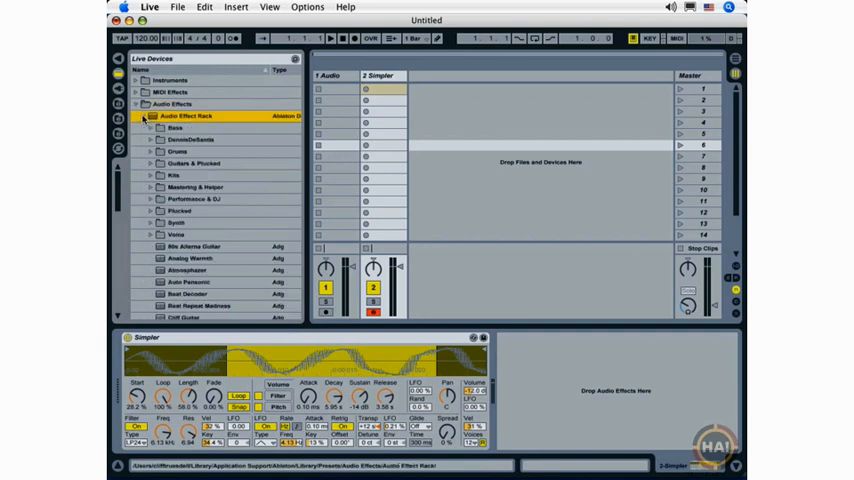
{"action": "left_click", "coordinate": [145, 115]}
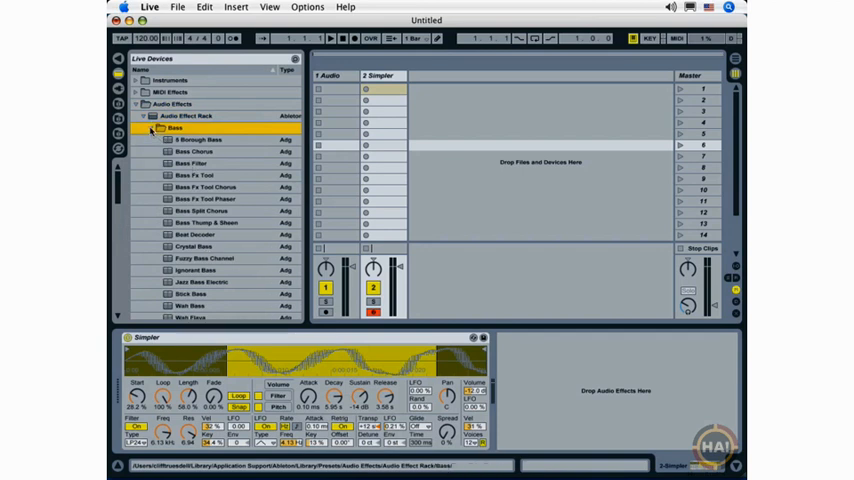
{"action": "left_click", "coordinate": [145, 127]}
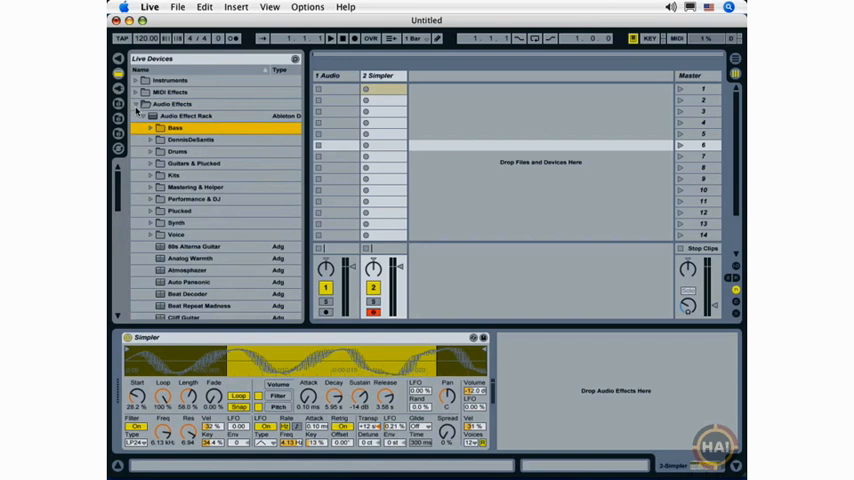
{"action": "left_click", "coordinate": [195, 203]}
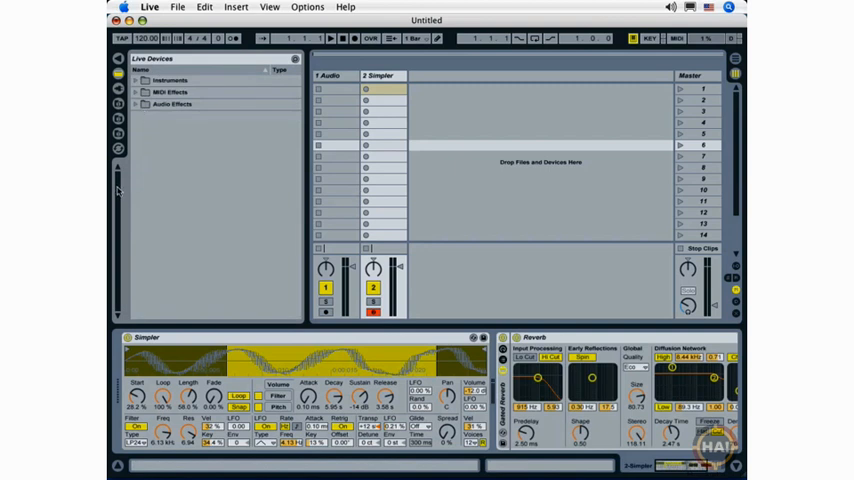
{"action": "left_click", "coordinate": [170, 80]}
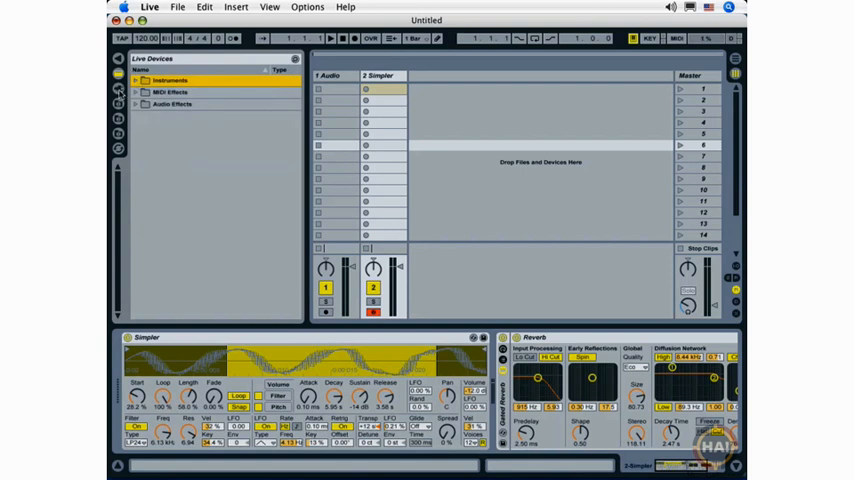
- In Plug-in Devices, browse the VST and Audio Units folders and their vendor folders
{"action": "left_click", "coordinate": [118, 88]}
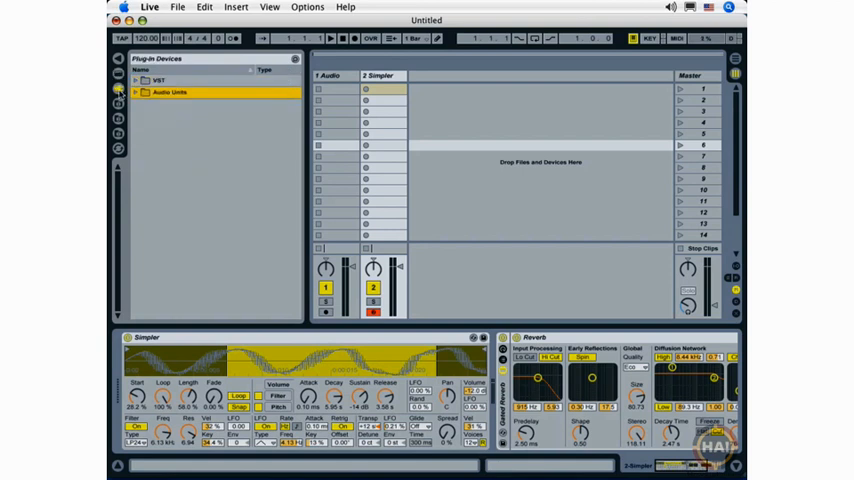
{"action": "left_click", "coordinate": [157, 80]}
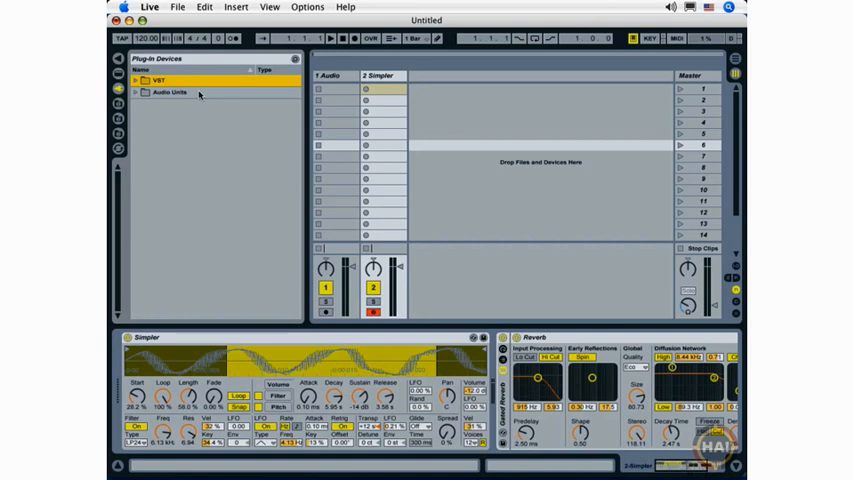
{"action": "left_click", "coordinate": [170, 92]}
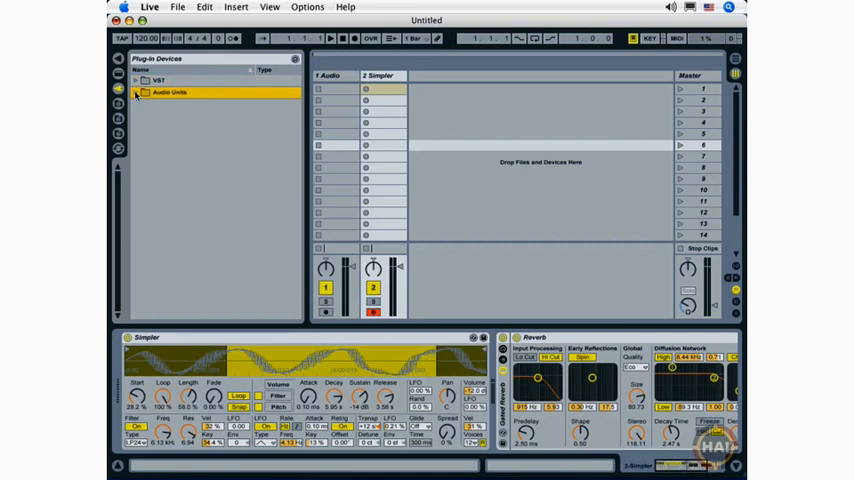
{"action": "left_click", "coordinate": [136, 92]}
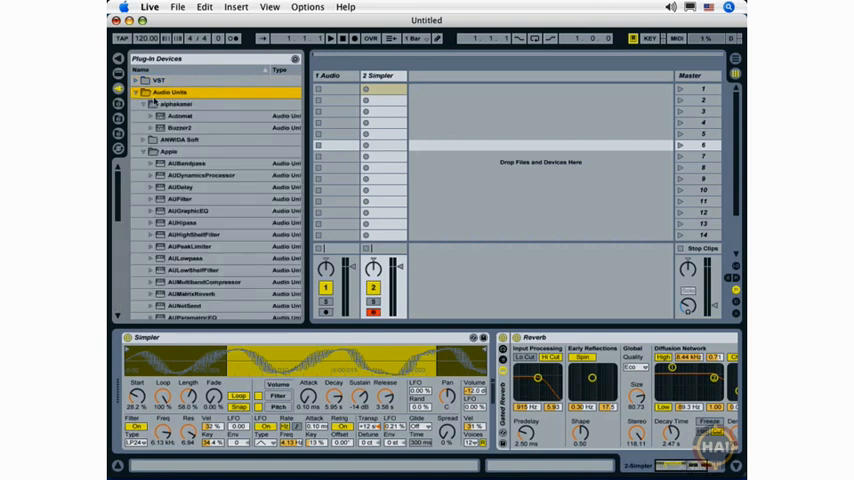
{"action": "left_click", "coordinate": [144, 104]}
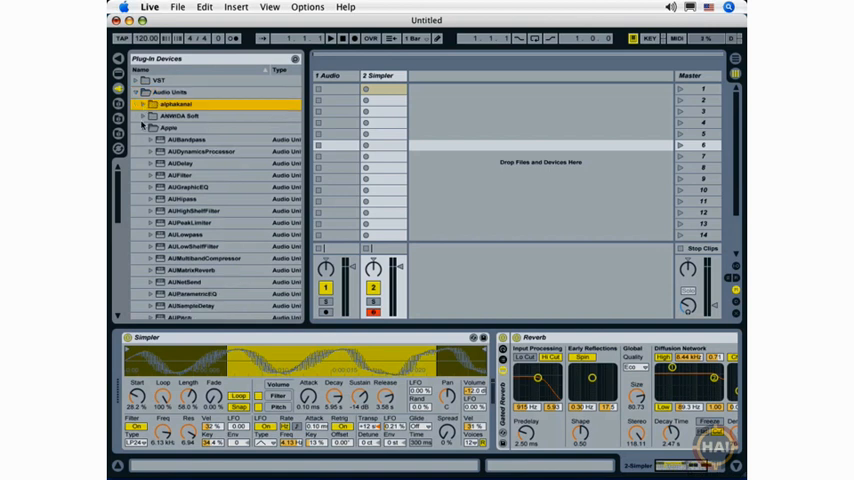
{"action": "left_click", "coordinate": [144, 127]}
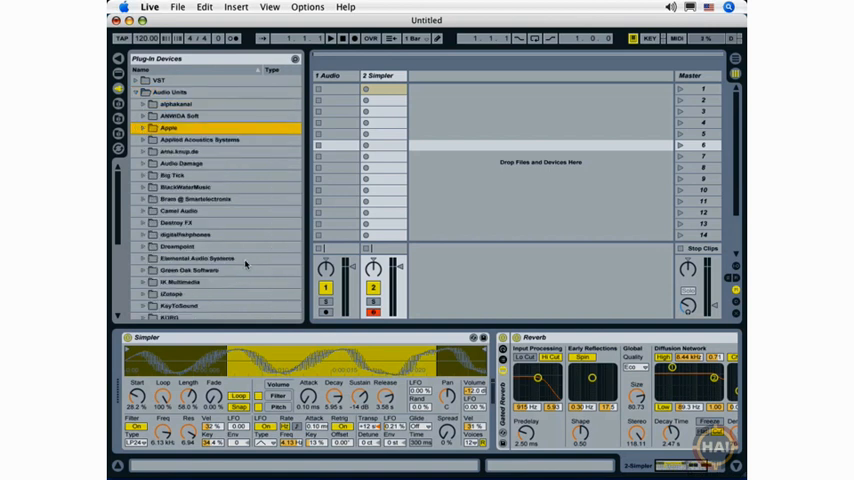
{"action": "left_click", "coordinate": [178, 247]}
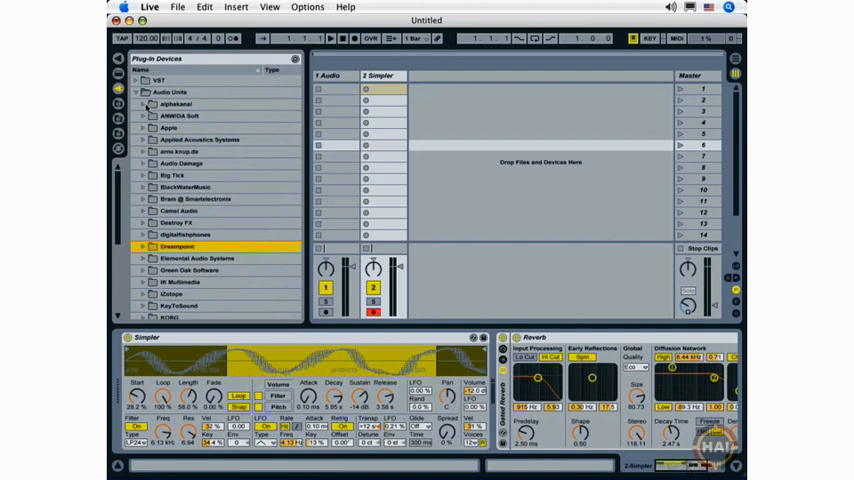
- Load Automat onto track 2 and AUFilter onto the Audio track, then open Live's MIDI Effects
{"action": "left_click", "coordinate": [145, 104]}
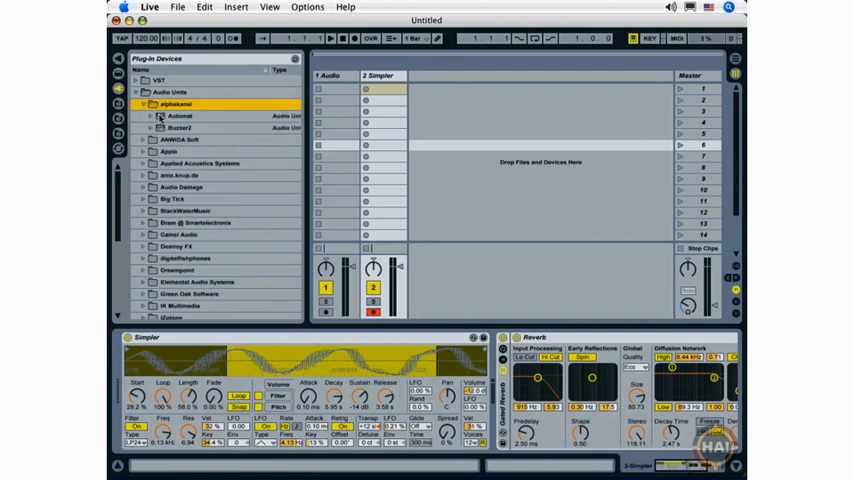
{"action": "left_click", "coordinate": [180, 115]}
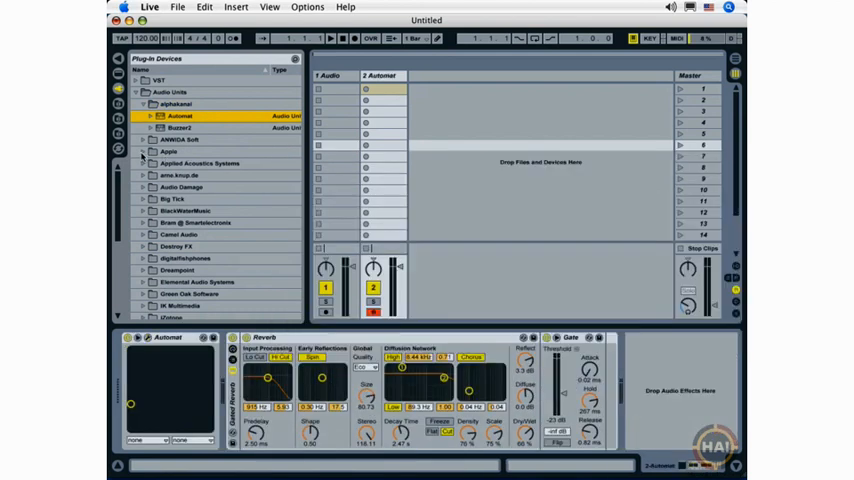
{"action": "left_click", "coordinate": [152, 151]}
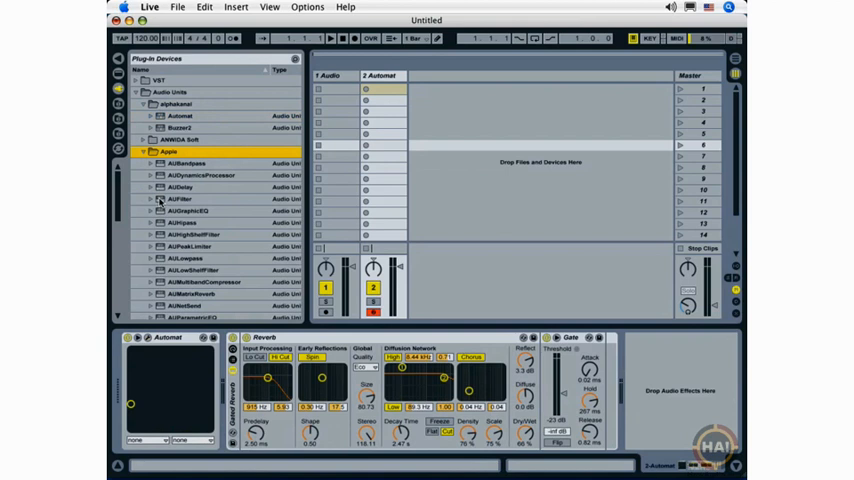
{"action": "double_click", "coordinate": [172, 199]}
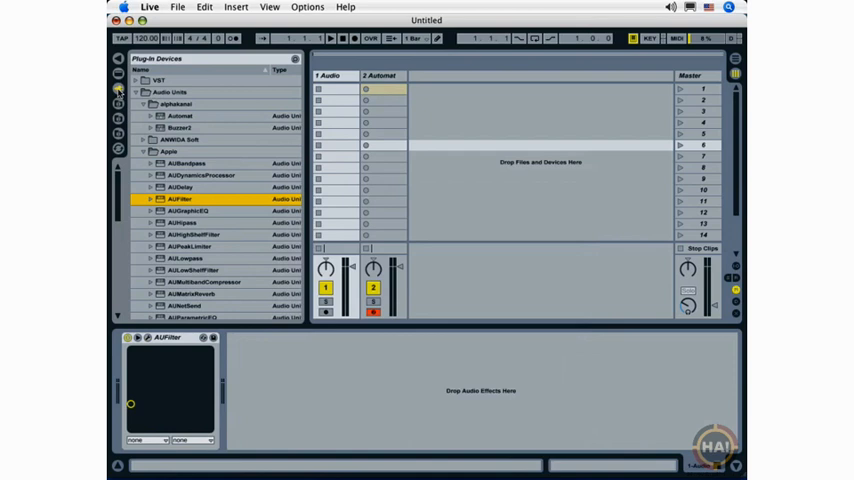
{"action": "left_click", "coordinate": [145, 92]}
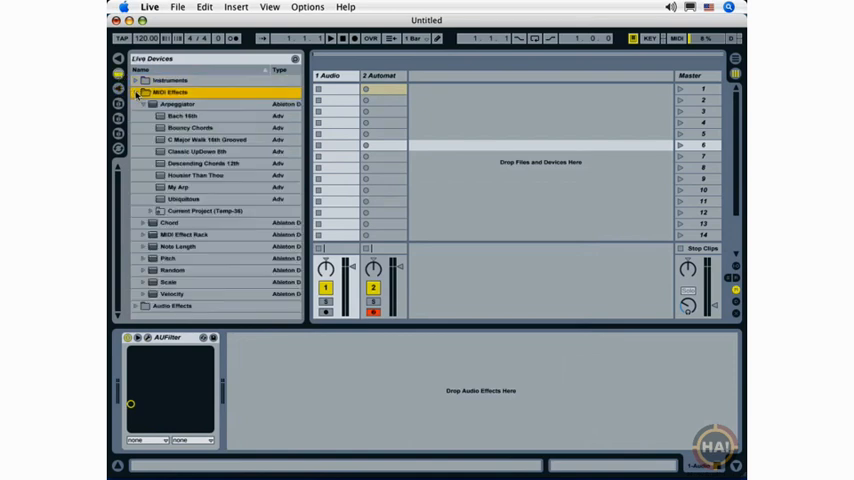
{"action": "left_click", "coordinate": [137, 92]}
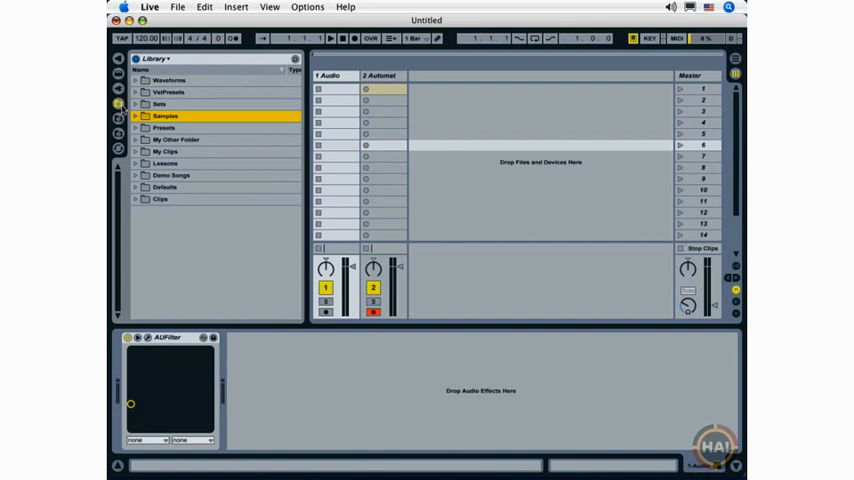
{"action": "mouse_move", "coordinate": [121, 164]}
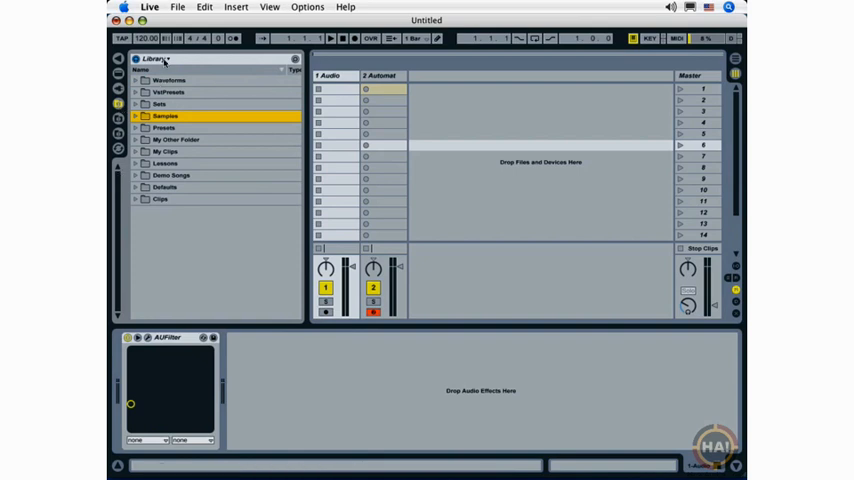
- Point the file browser at Desktop and open the HowAudio folder
{"action": "left_click", "coordinate": [160, 59]}
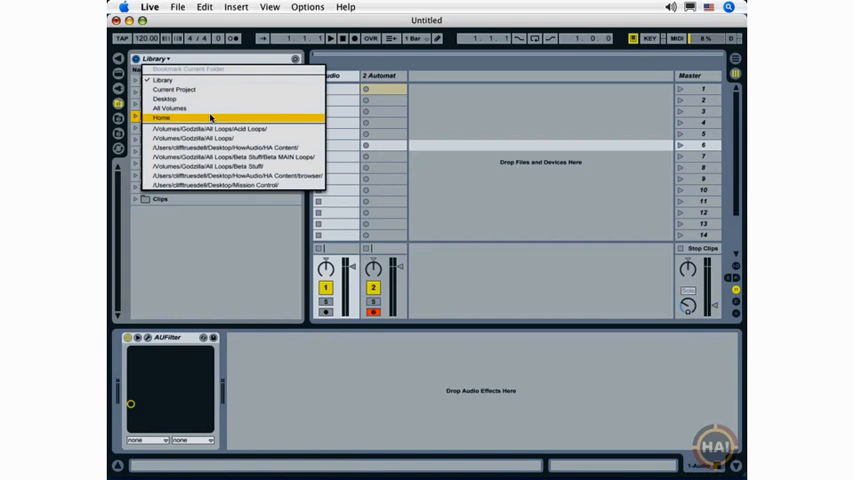
{"action": "left_click", "coordinate": [165, 98]}
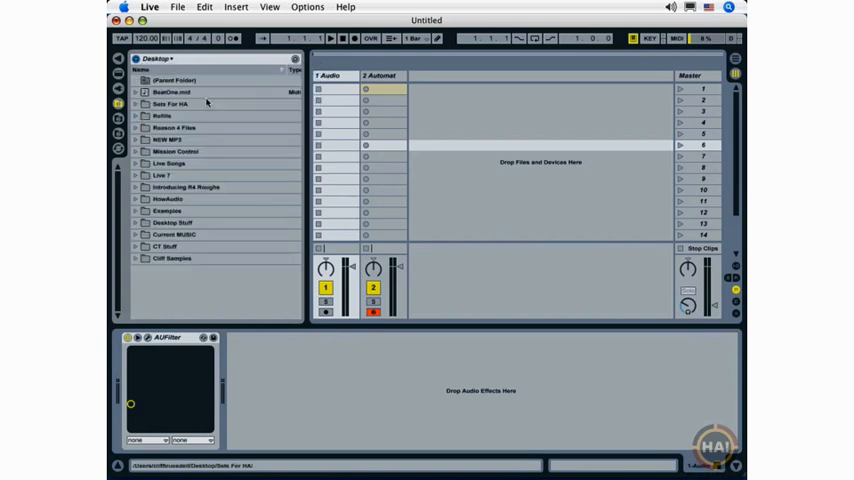
{"action": "double_click", "coordinate": [168, 199]}
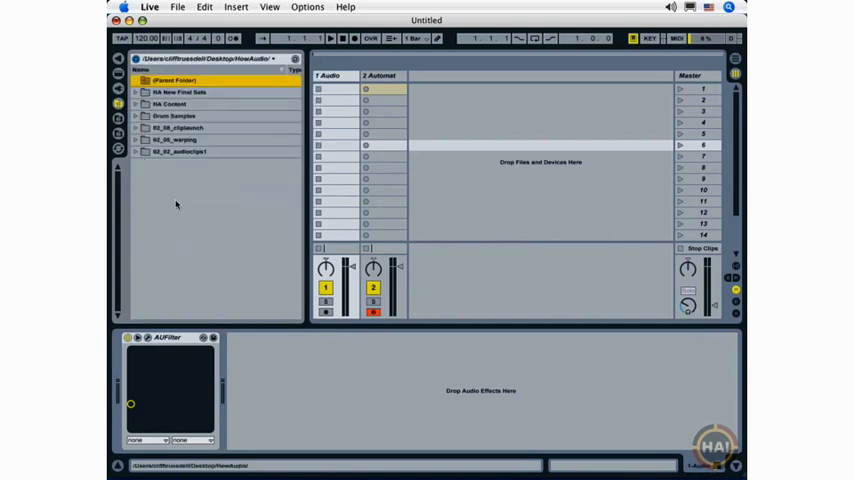
- Visit Drum Samples and the parent folder, return to HowAudio, and bookmark it
{"action": "left_click", "coordinate": [135, 92]}
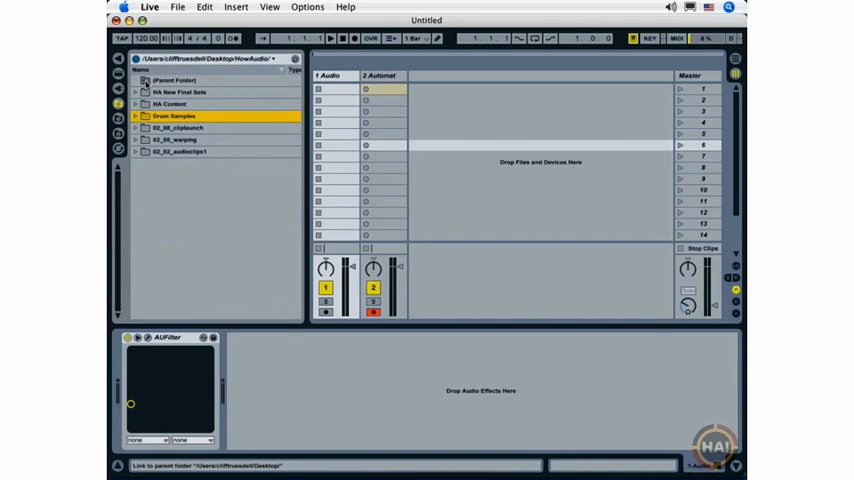
{"action": "left_click", "coordinate": [176, 80]}
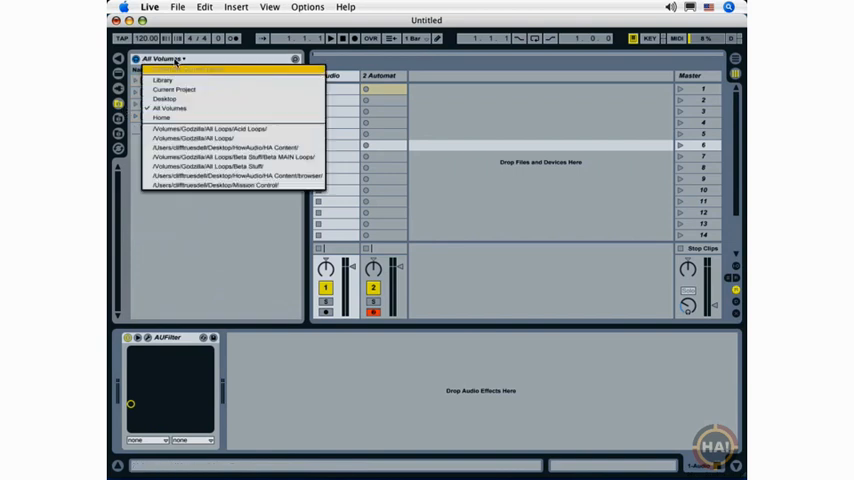
{"action": "left_click", "coordinate": [160, 117]}
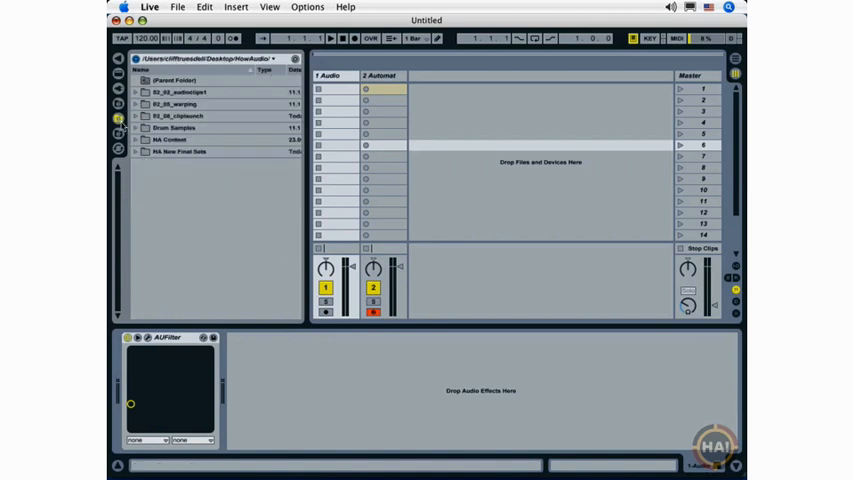
{"action": "left_click", "coordinate": [270, 58]}
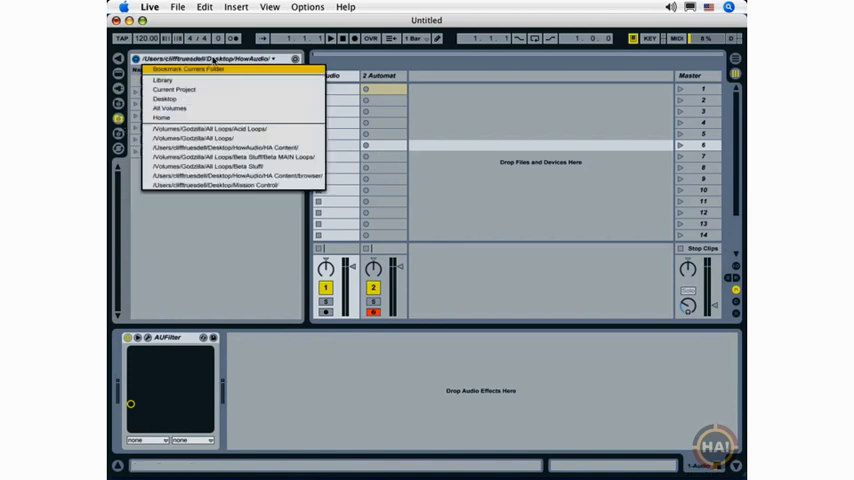
{"action": "left_click", "coordinate": [162, 80]}
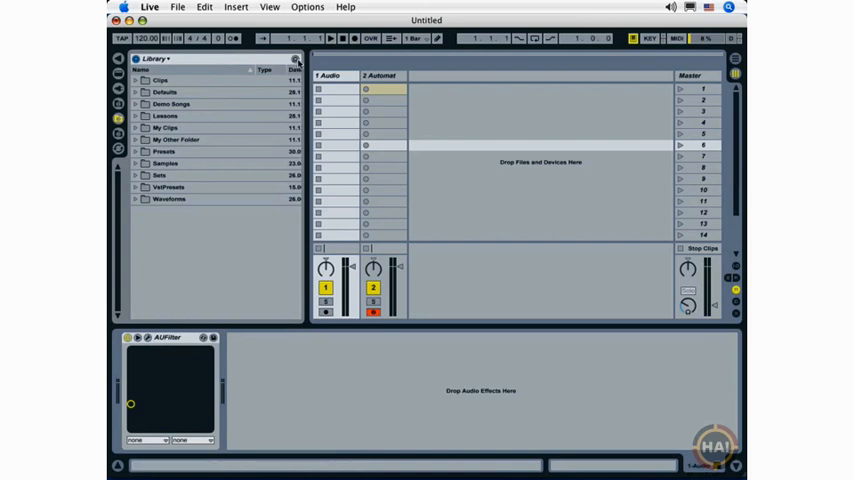
- Search the library for 'Piano' and preview a piano clip and Piano Attack-c3.wav
{"action": "left_click", "coordinate": [295, 59]}
{"action": "type", "text": "Piano"}
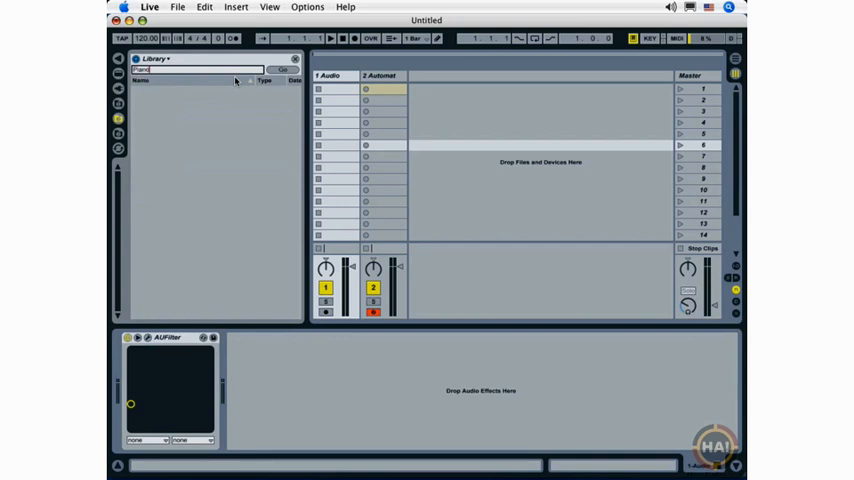
{"action": "left_click", "coordinate": [284, 69]}
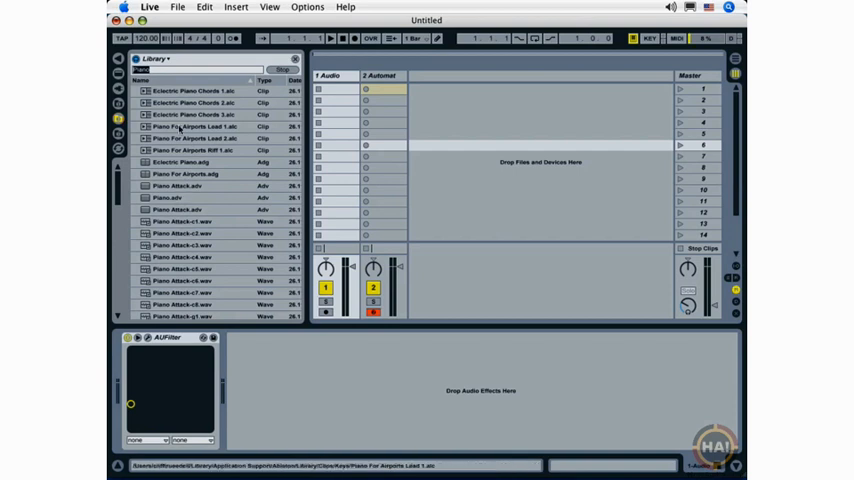
{"action": "left_click", "coordinate": [183, 245]}
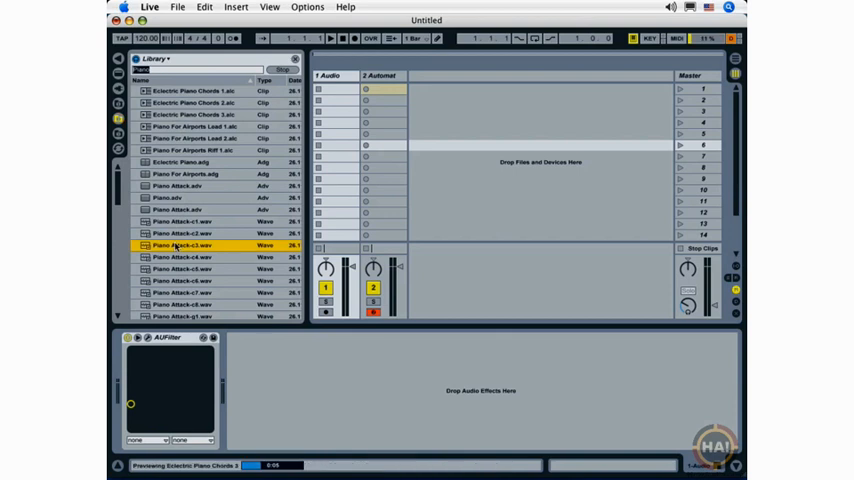
{"action": "left_click", "coordinate": [180, 293]}
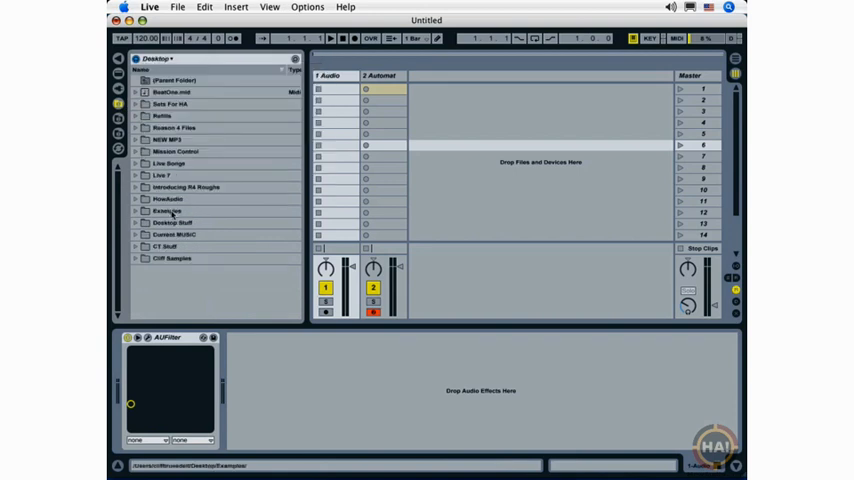
- Open HowAudio on the Desktop and expand its 02_02_audioclips1 folder
{"action": "double_click", "coordinate": [168, 199]}
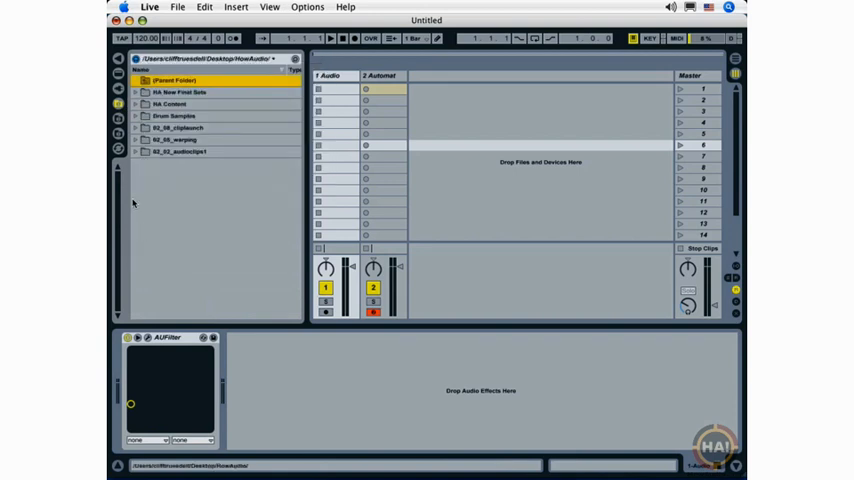
{"action": "left_click", "coordinate": [273, 58]}
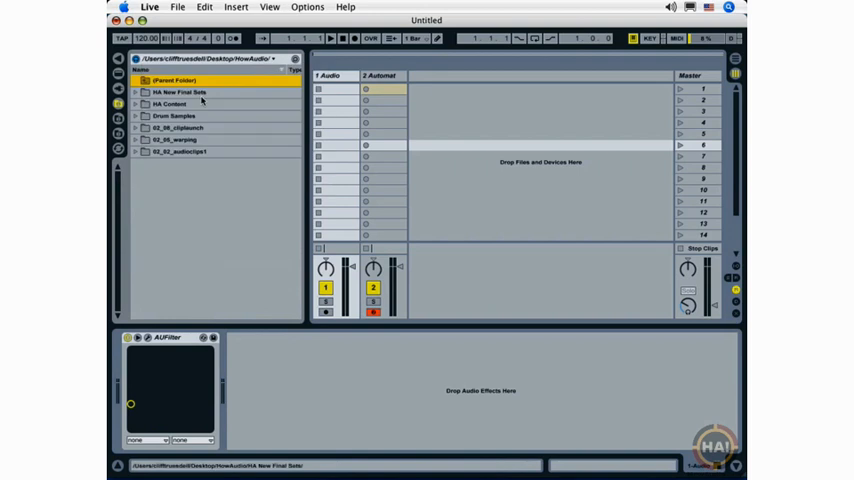
{"action": "left_click", "coordinate": [143, 80]}
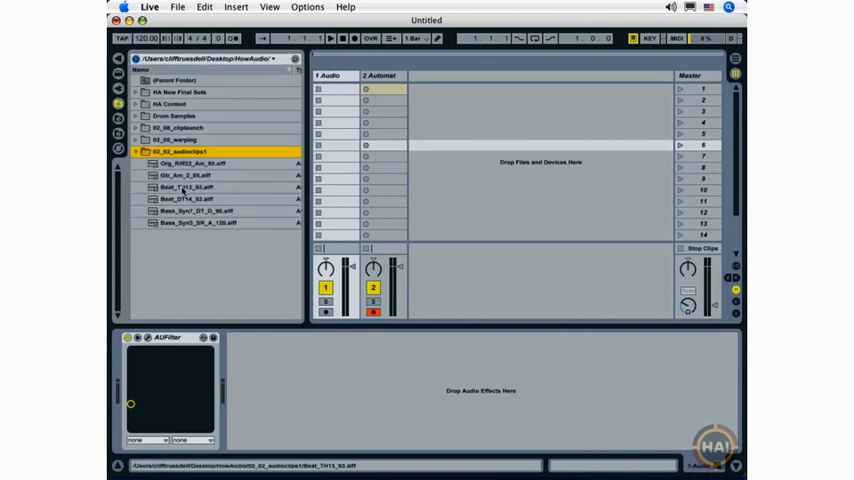
- Preview Gtr_Am_2_85, Beat_TH13_93 and Beat_DT14_93 with a lower preview volume
{"action": "left_click", "coordinate": [185, 175]}
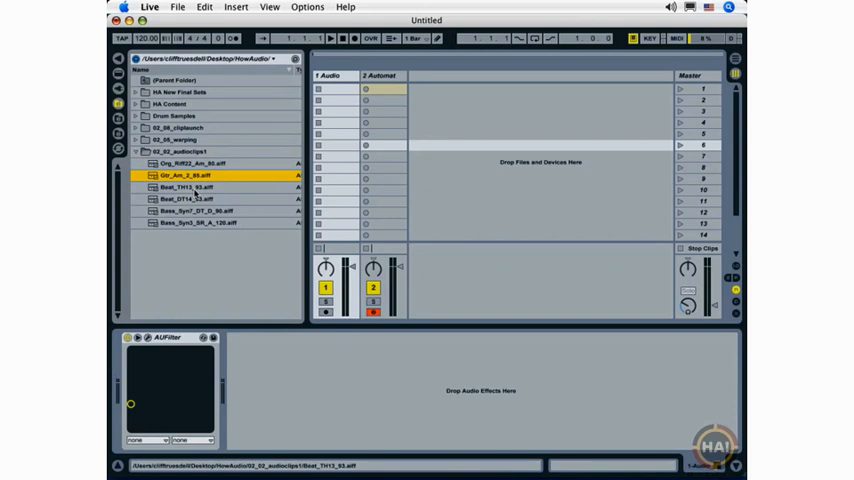
{"action": "left_click", "coordinate": [210, 187]}
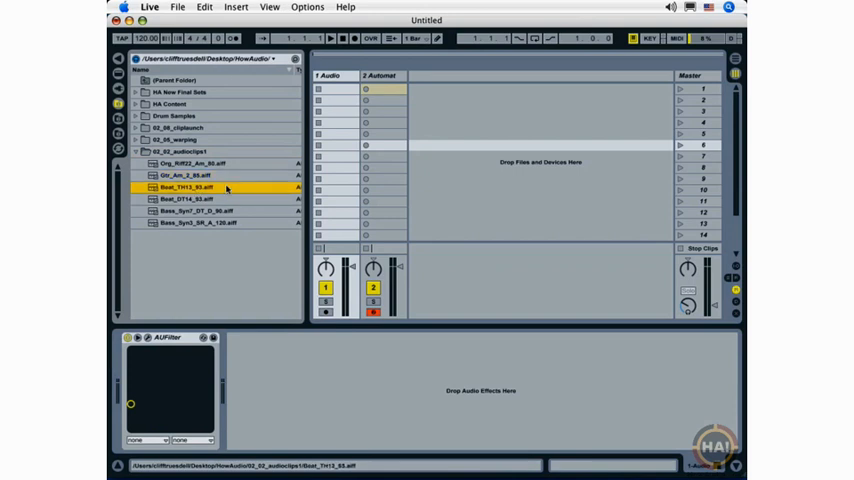
{"action": "left_click", "coordinate": [190, 187]}
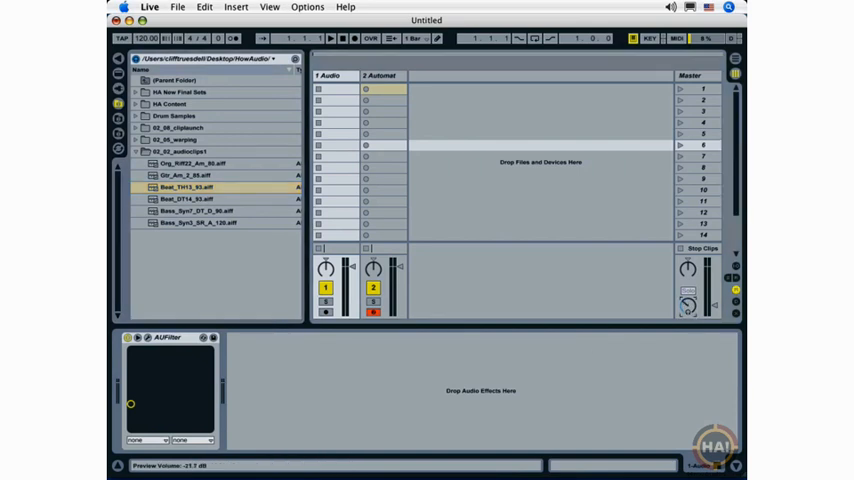
{"action": "left_click", "coordinate": [185, 199]}
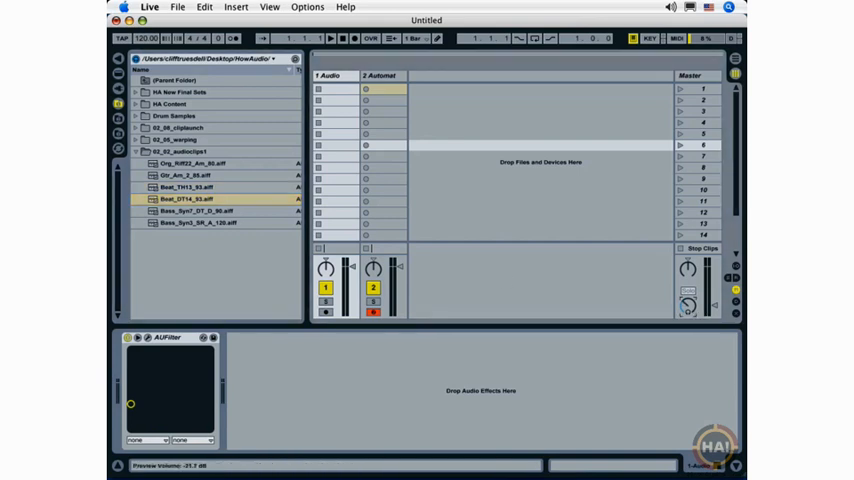
{"action": "left_click", "coordinate": [185, 222]}
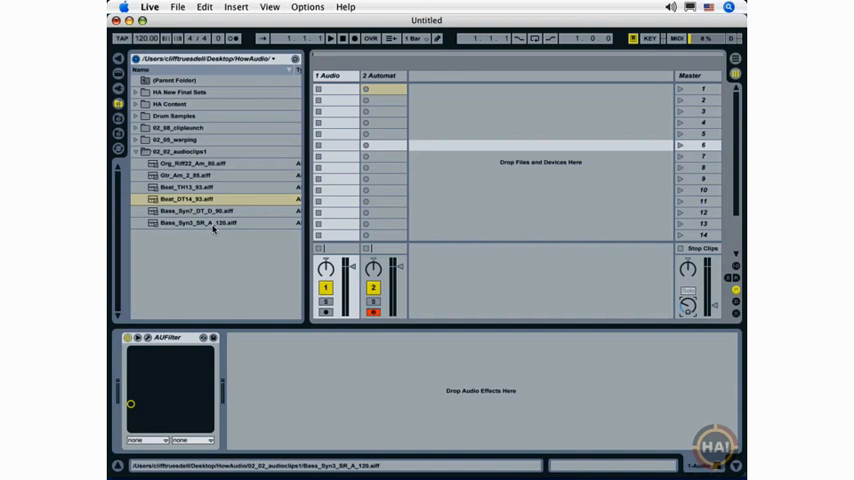
- Preview Beat_TH13_93 again and pick the Gtr_Am_2_85 guitar loop
{"action": "left_click", "coordinate": [200, 199]}
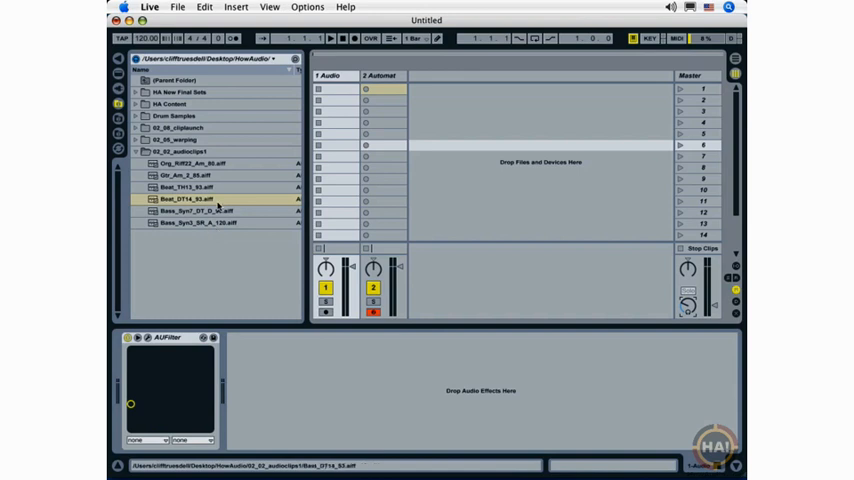
{"action": "left_click", "coordinate": [169, 104]}
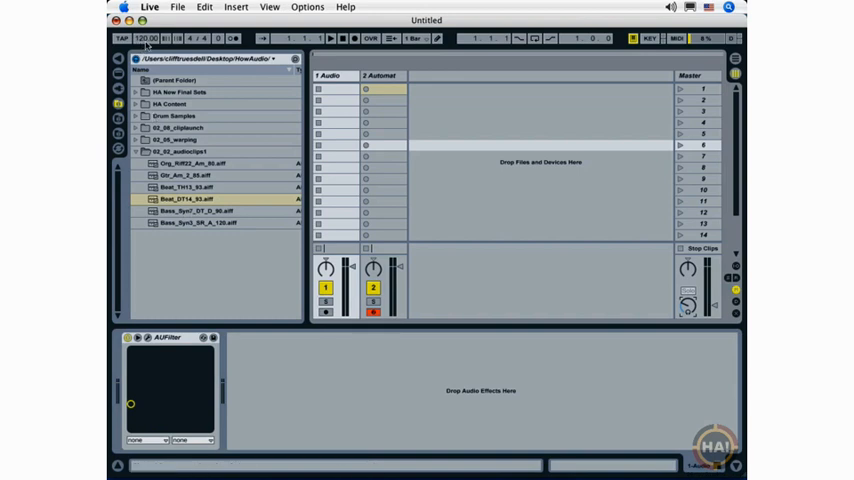
{"action": "left_click", "coordinate": [185, 187]}
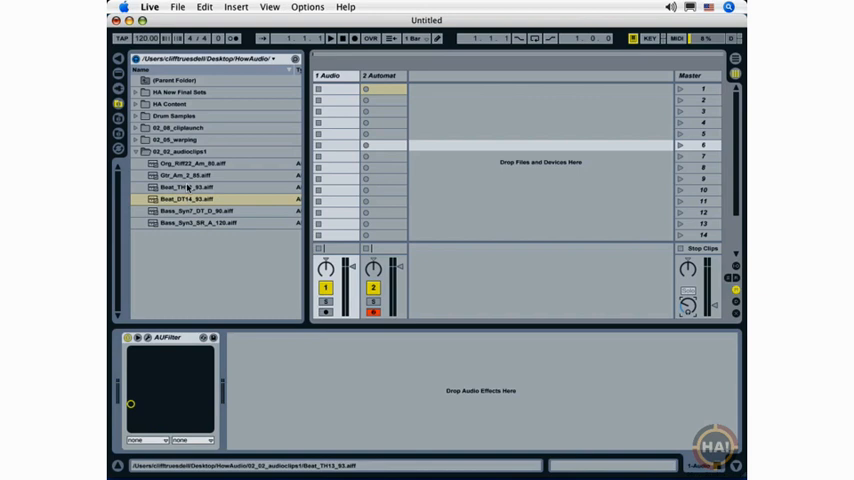
{"action": "left_click", "coordinate": [185, 187]}
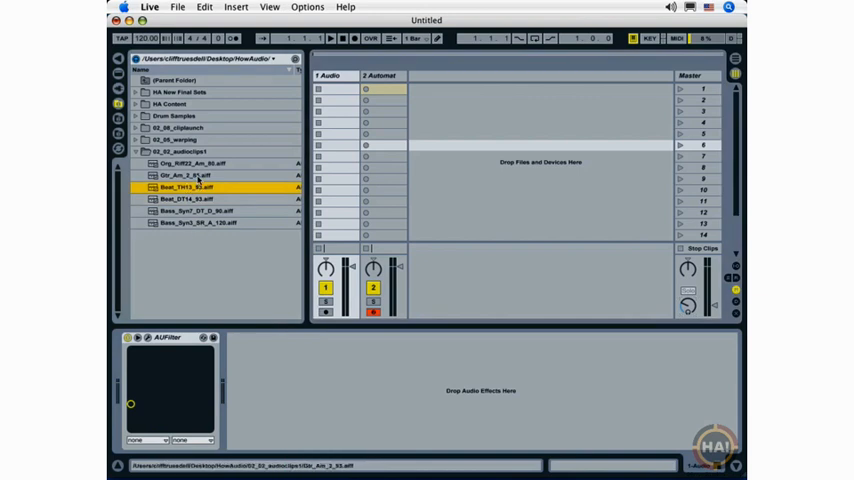
{"action": "left_click", "coordinate": [190, 175]}
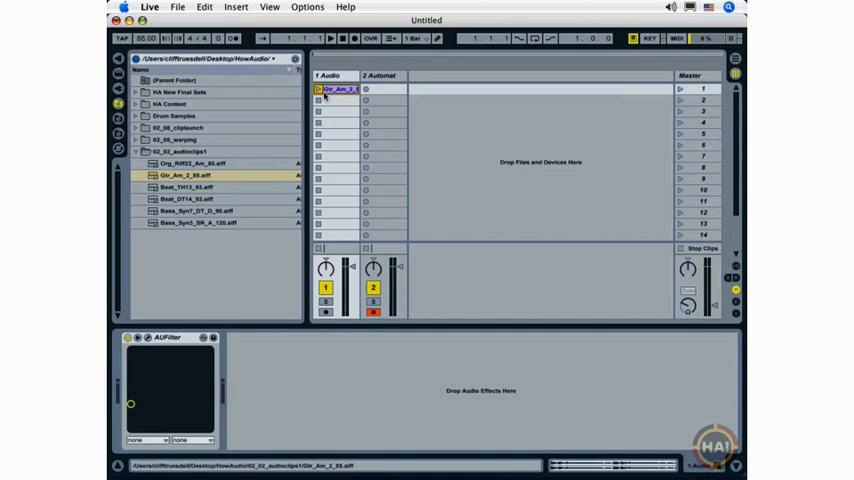
- Drop Gtr_Am_2_85.aiff into track 1's first clip slot, making the tempo 85
{"action": "left_click", "coordinate": [185, 175]}
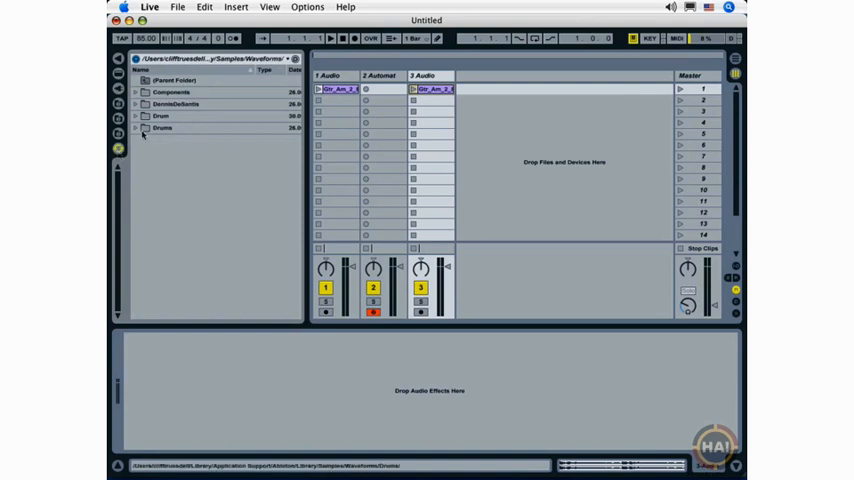
- Open Samples > Drums, preview a crash cymbal sample, and widen the browser panel
{"action": "left_click", "coordinate": [140, 127]}
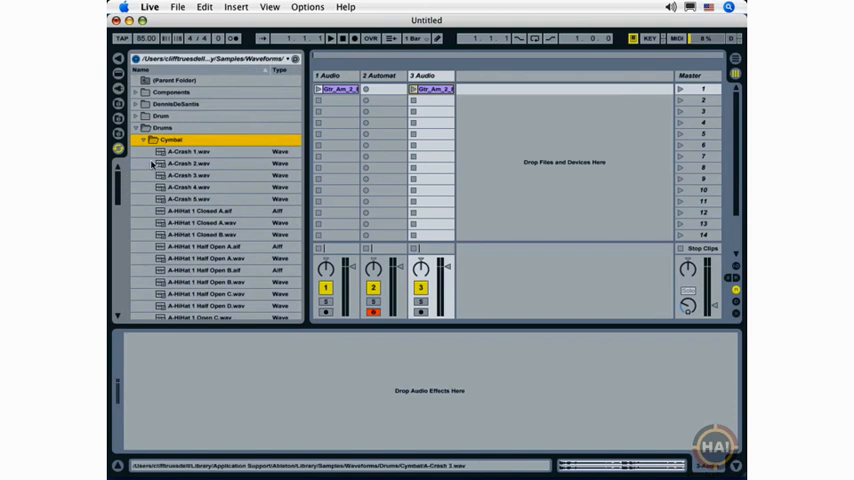
{"action": "left_click", "coordinate": [137, 127]}
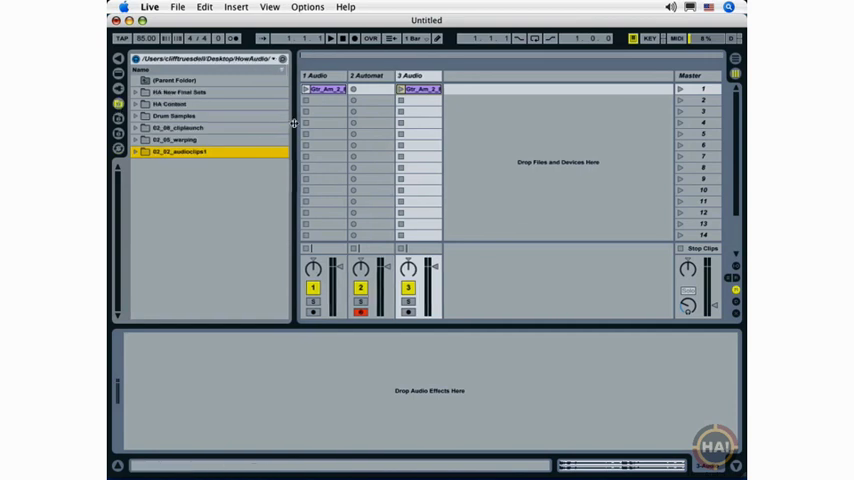
{"action": "left_click_drag", "start_coordinate": [295, 123], "coordinate": [330, 120]}
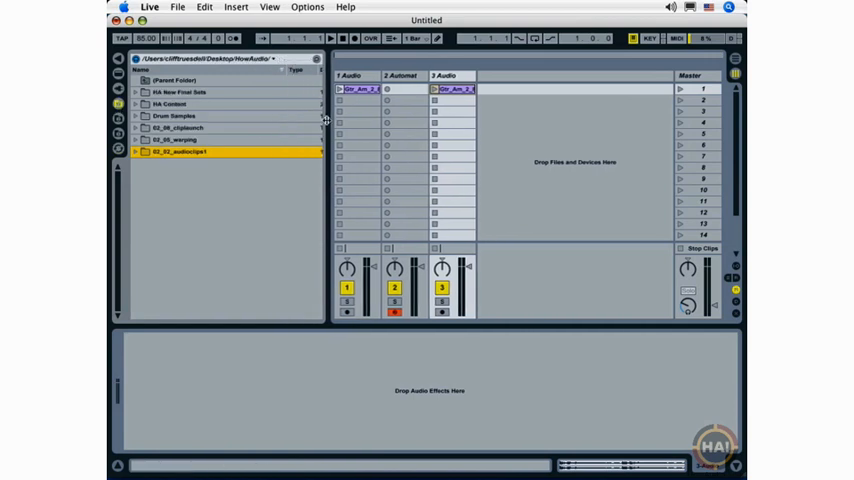